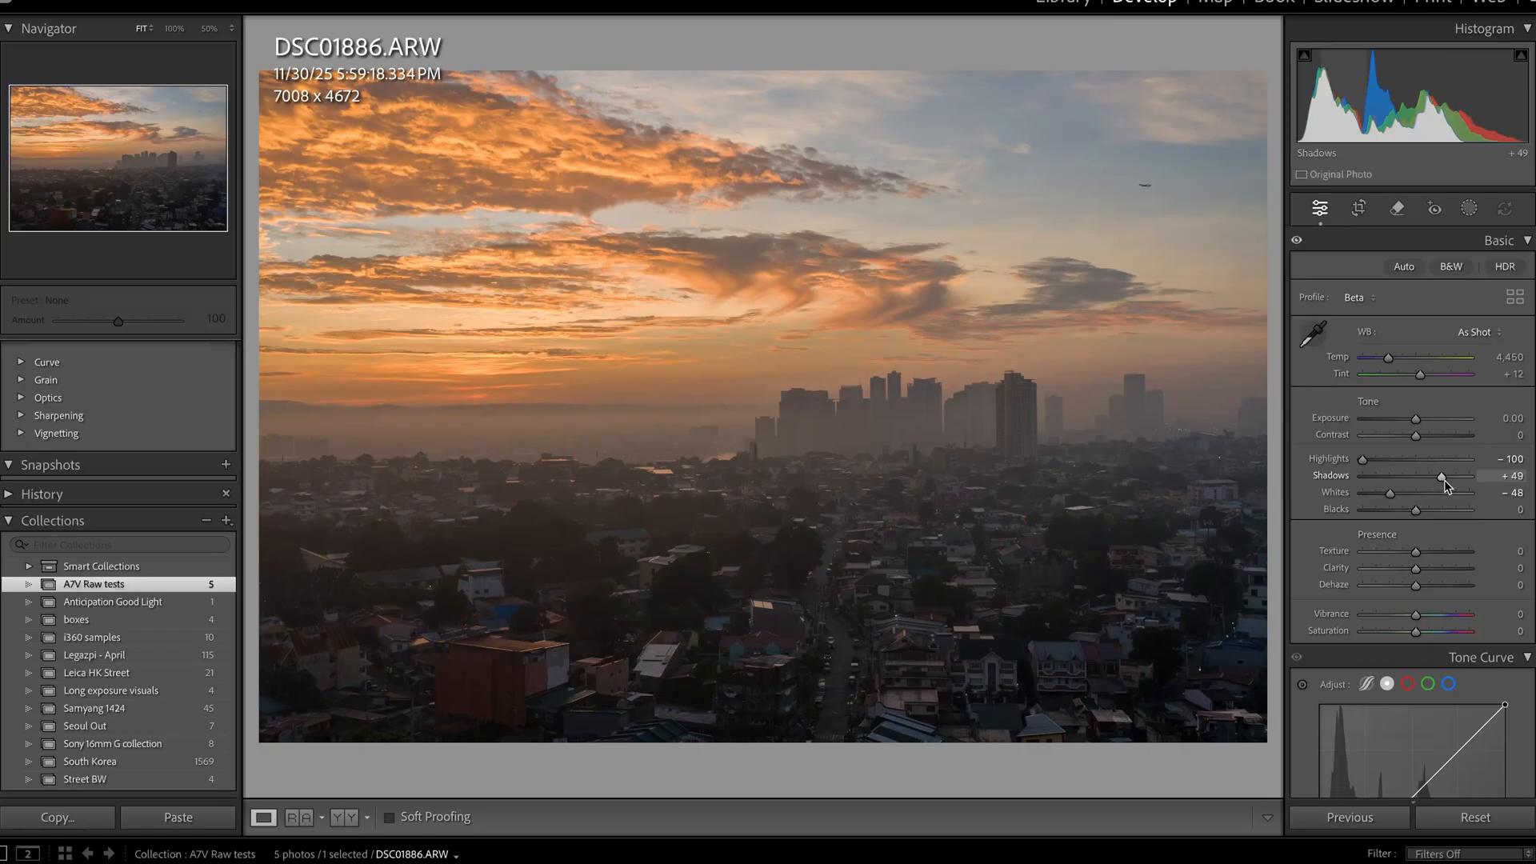
Step: Raise Shadows from +49 to +70 to brighten the dark city buildings
drag(1448, 483, 1470, 483)
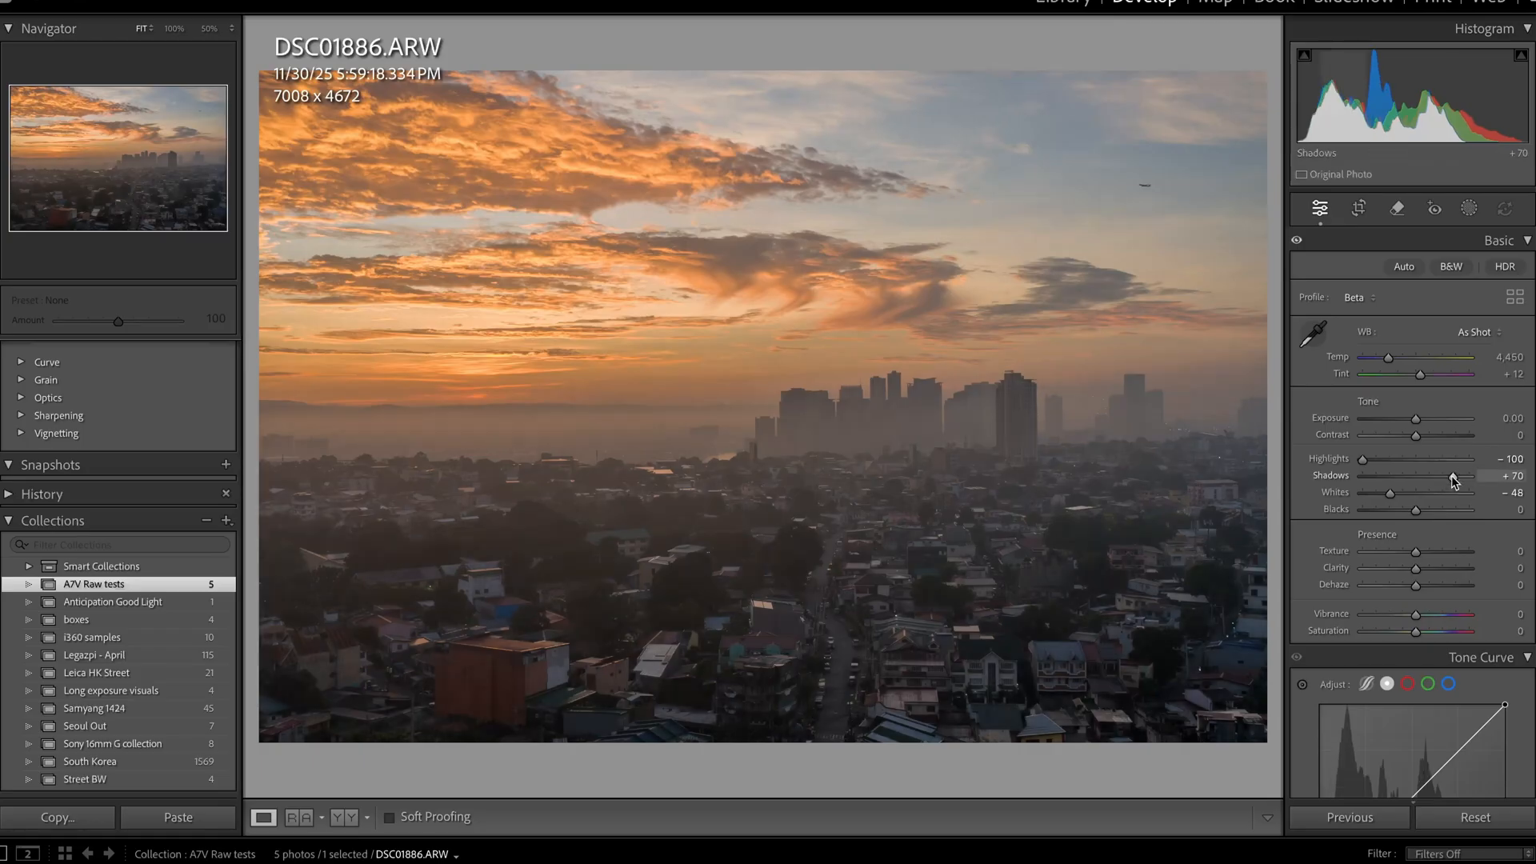